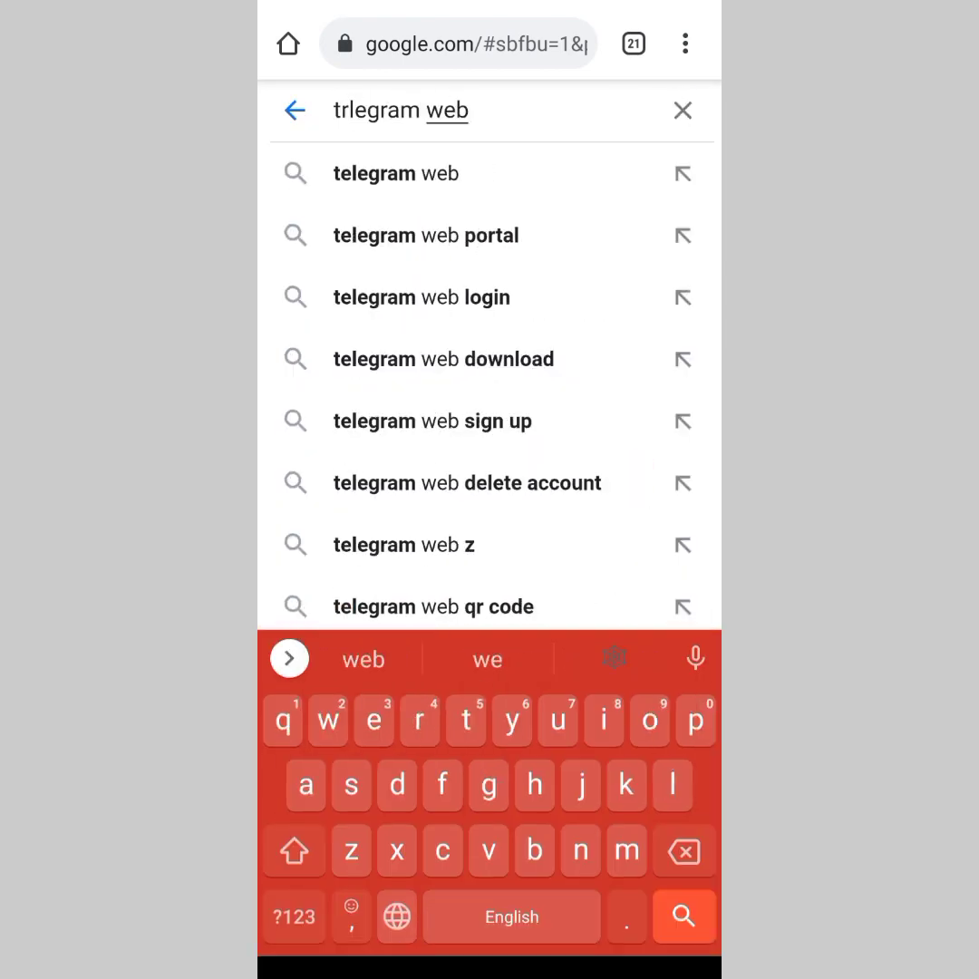
- Run the corrected Google search for 'telegram web' from the suggestion
click(395, 173)
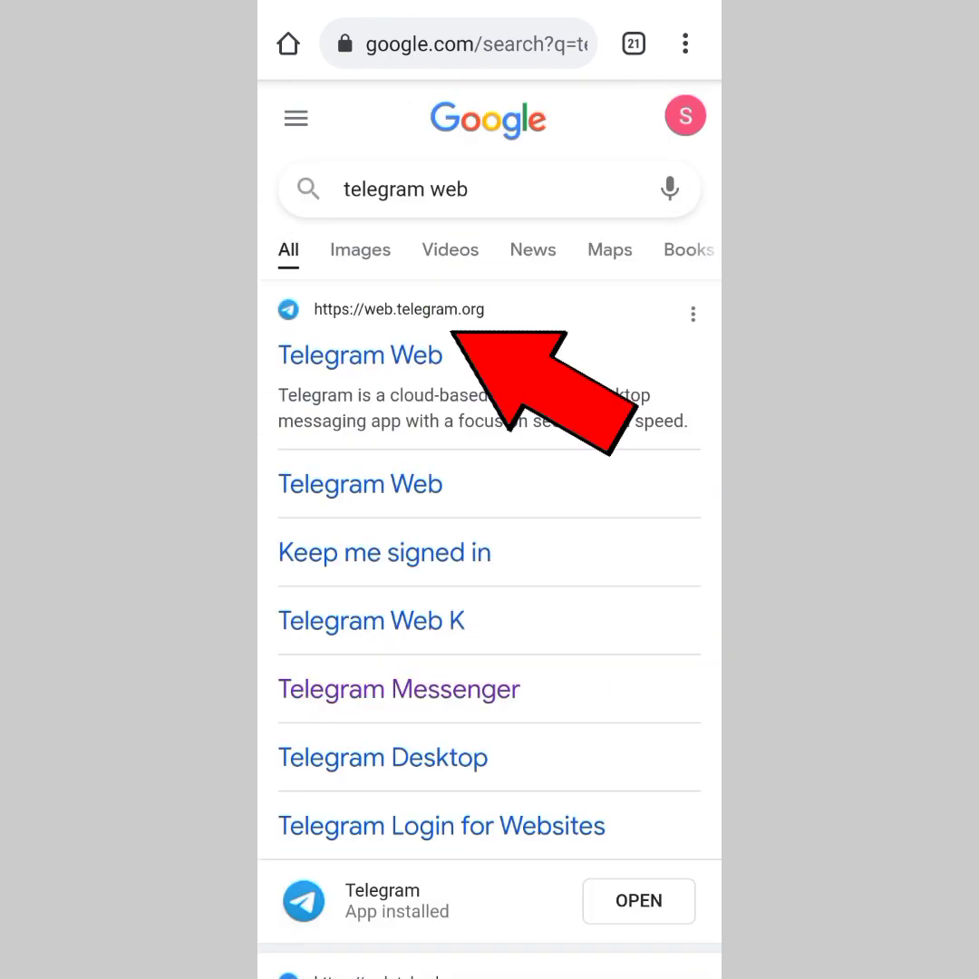
- Open the web.telegram.org result from the search results
click(360, 356)
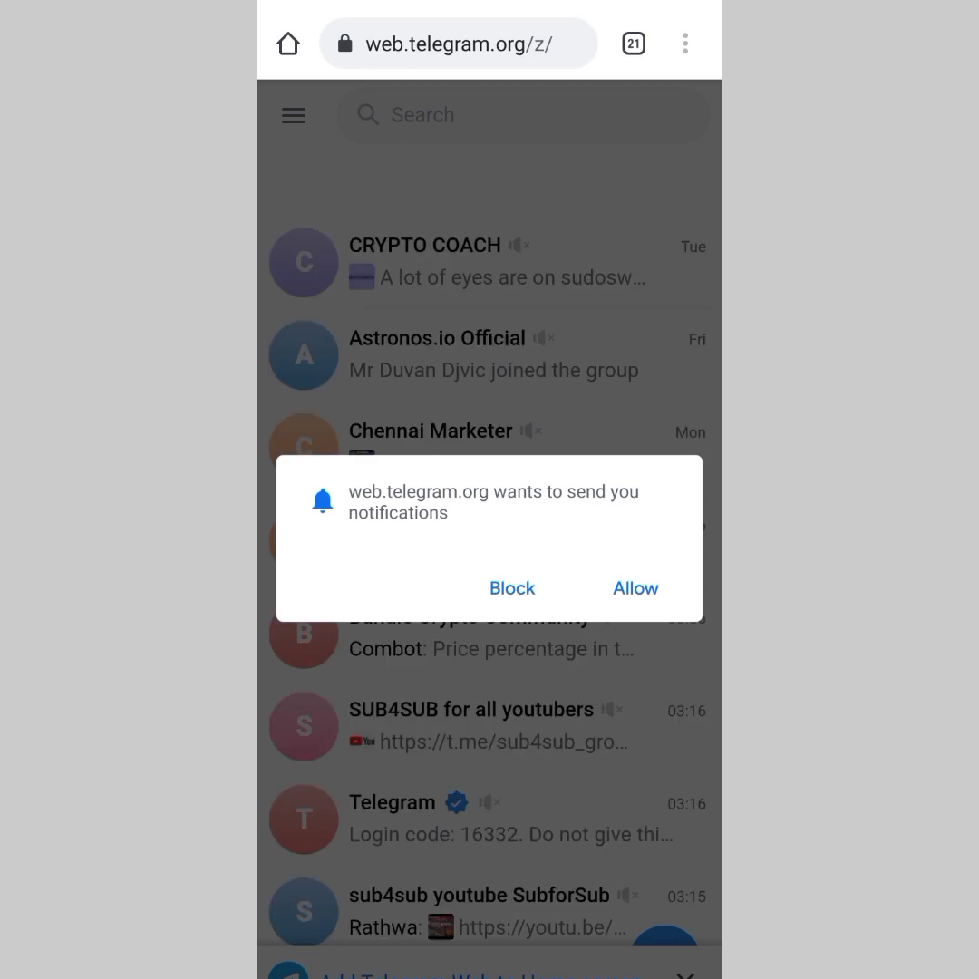
- Dismiss the Telegram Web notifications permission pop-up
click(636, 589)
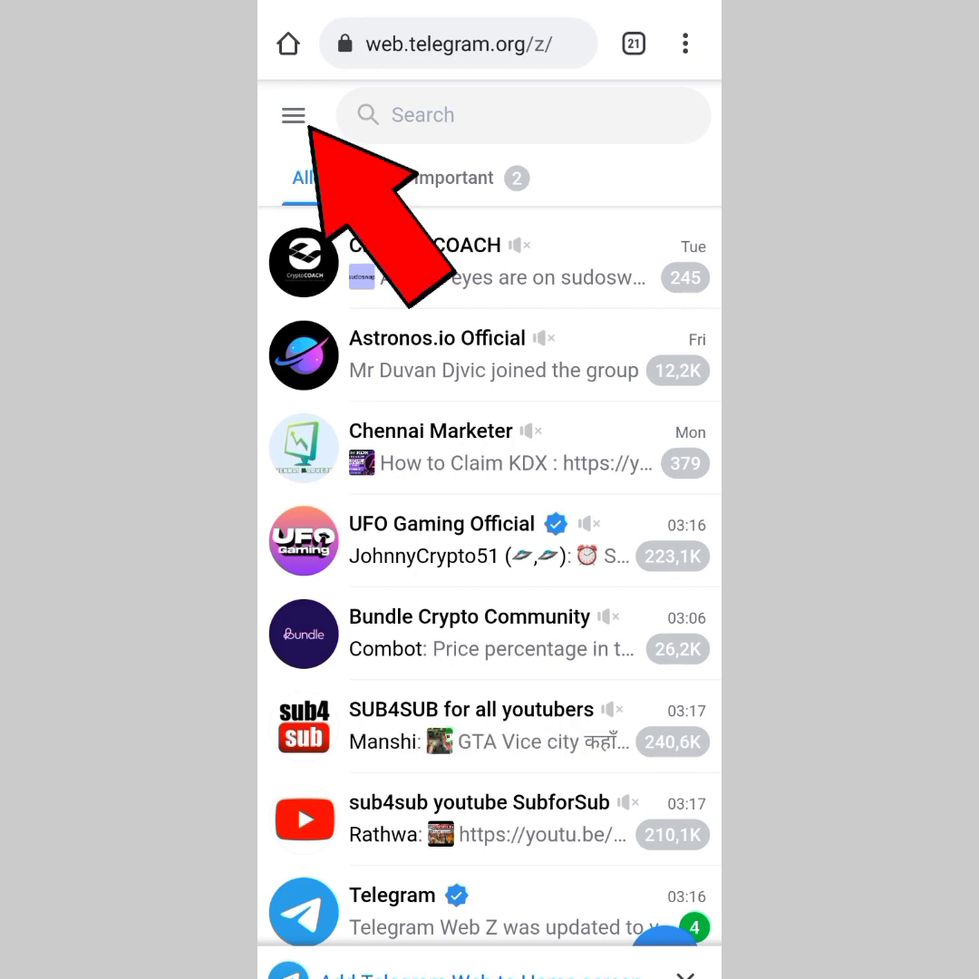
- Open Settings from the main menu and scroll down to Privacy and Security
click(293, 115)
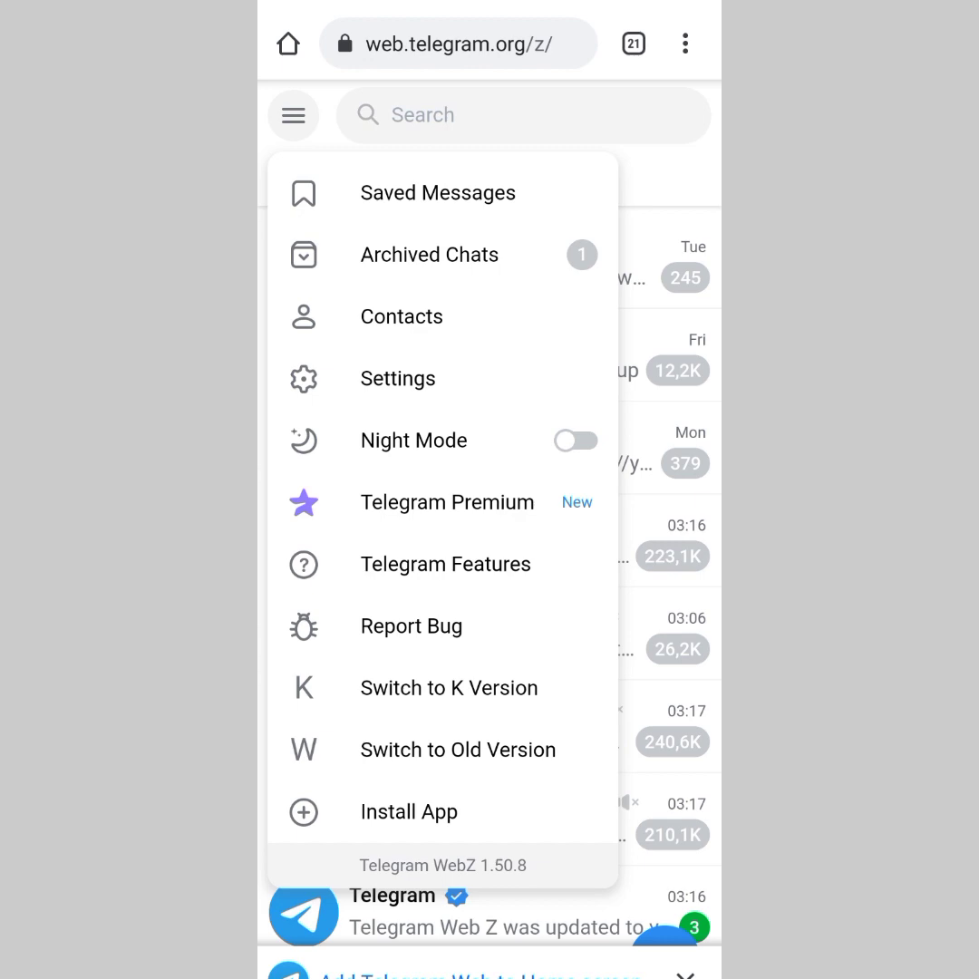
click(397, 378)
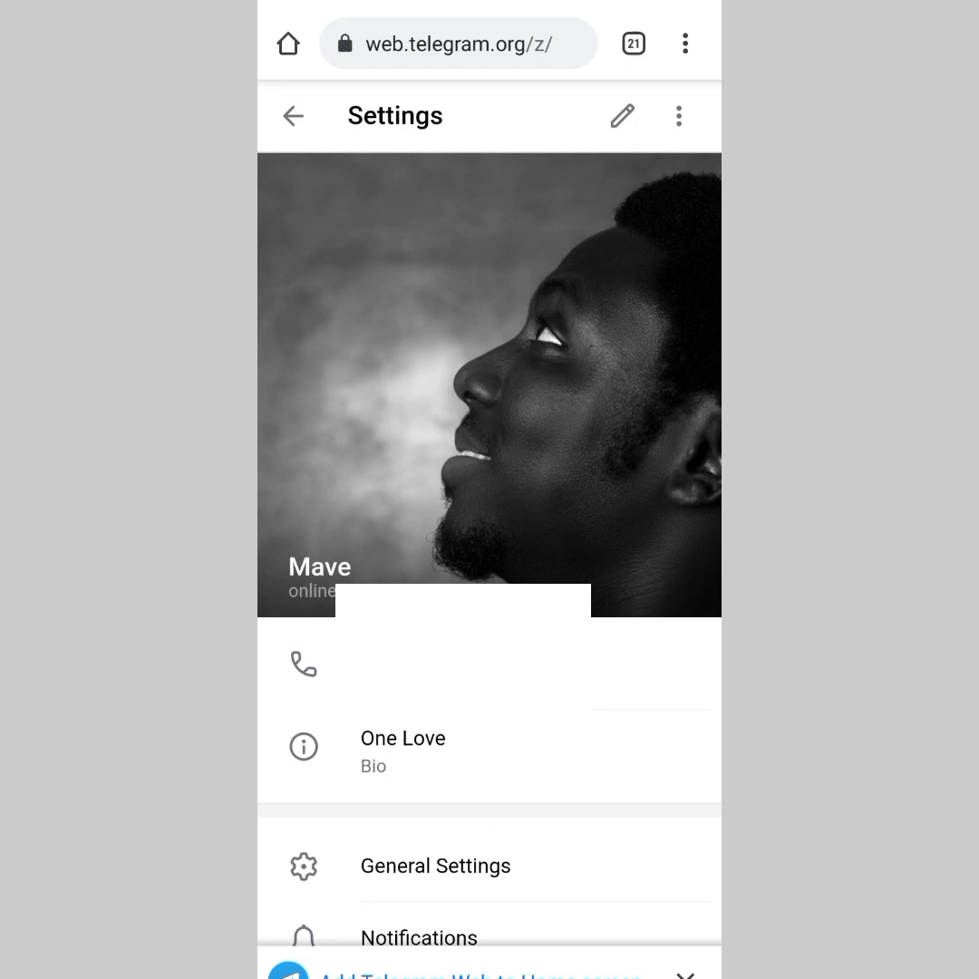
scroll(down, 3)
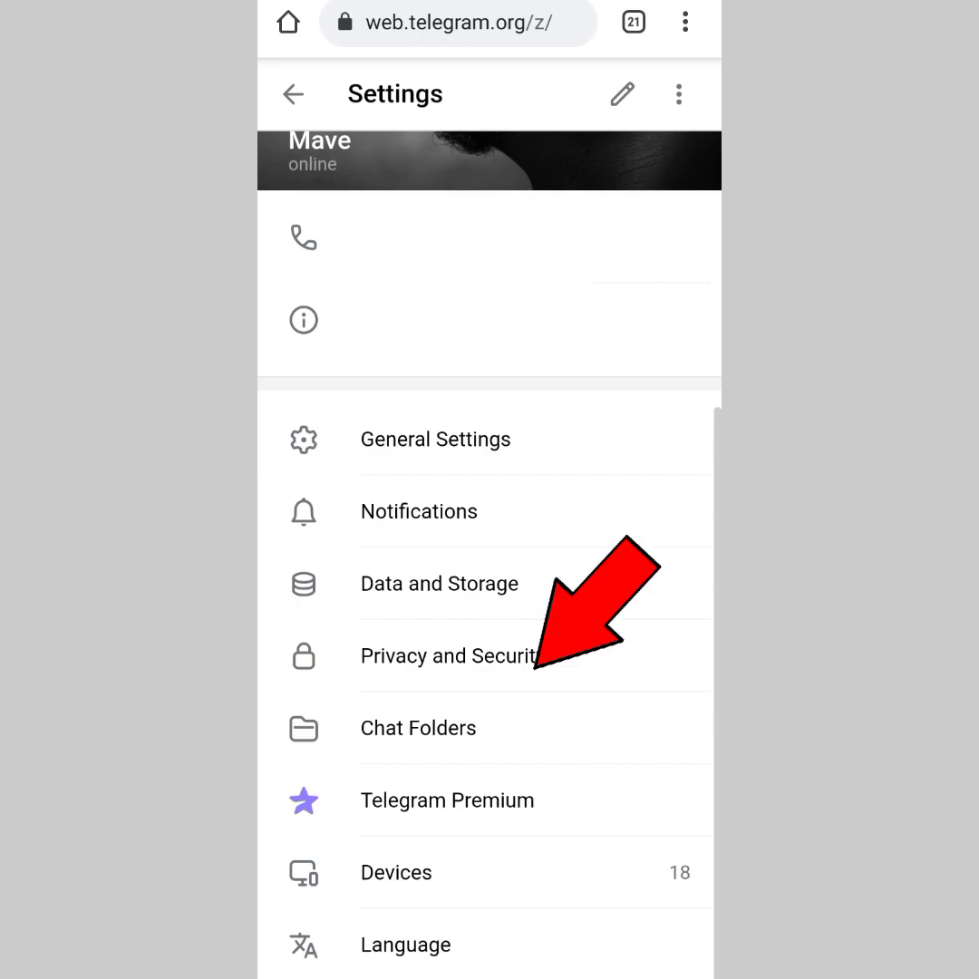
- Open Privacy and Security and leave Sensitive content 'Disable filtering' ticked
click(446, 656)
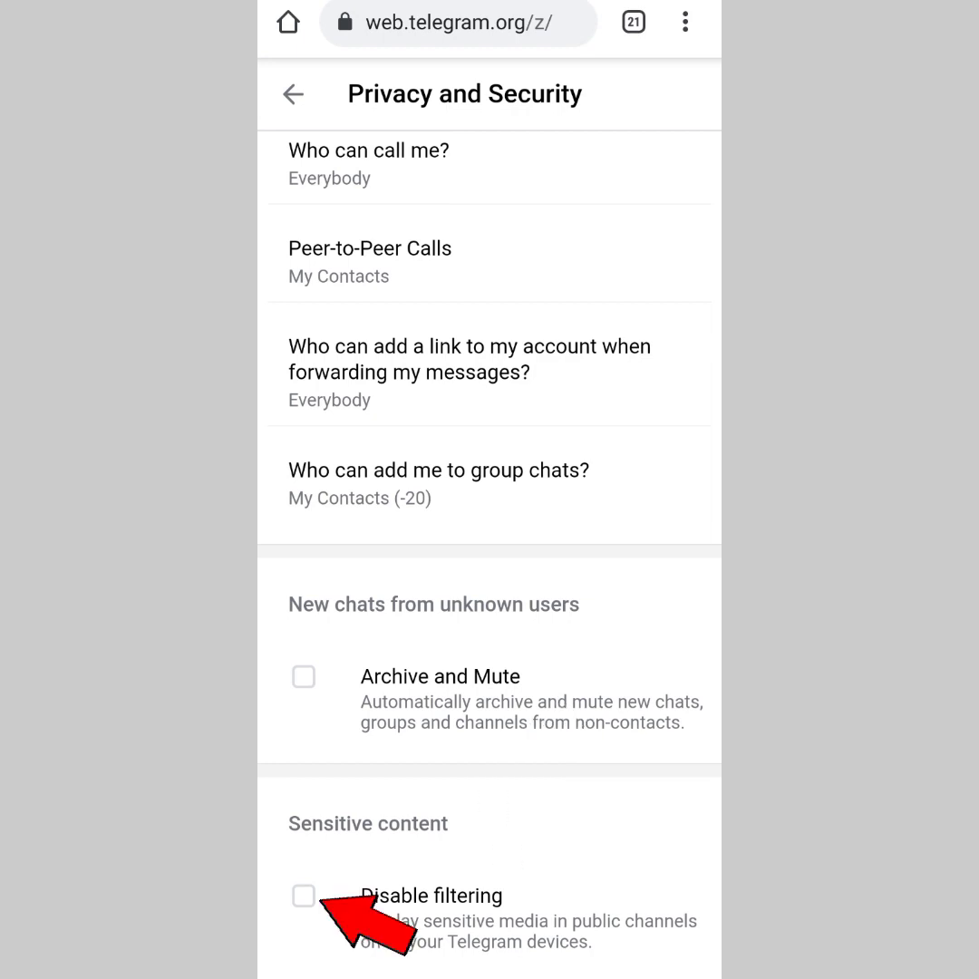
click(303, 895)
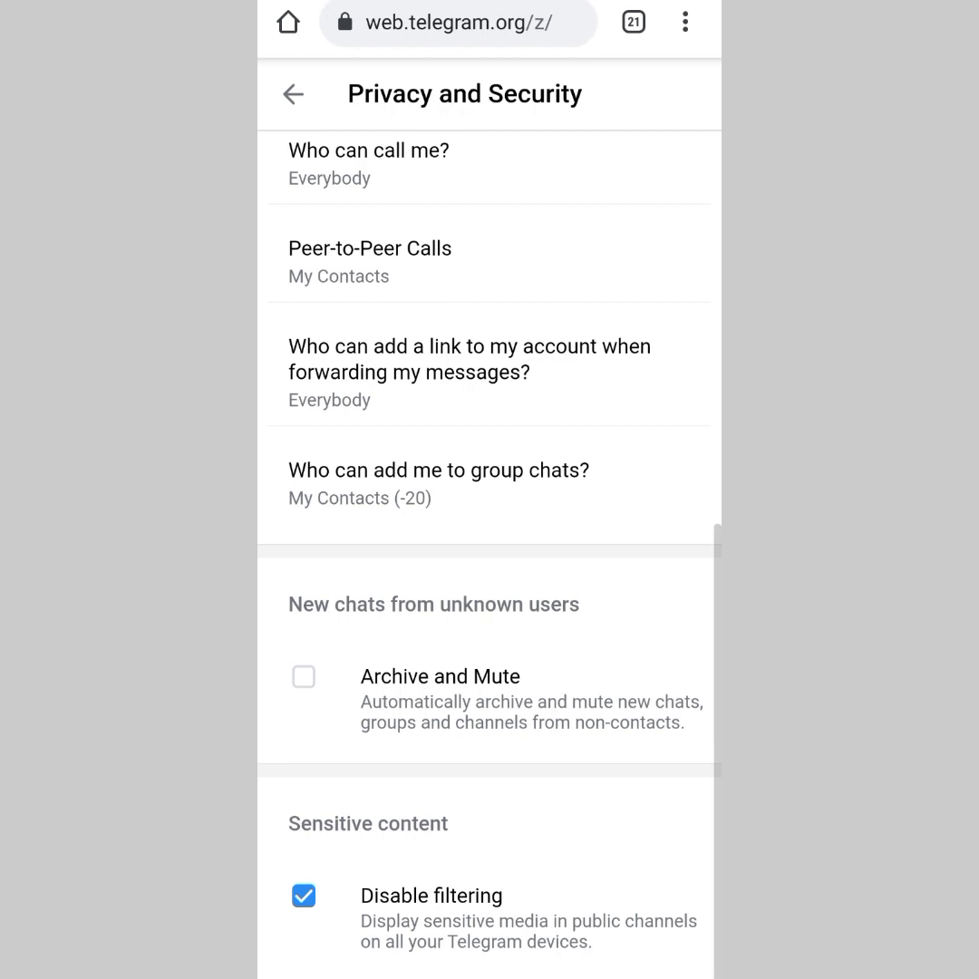
click(304, 896)
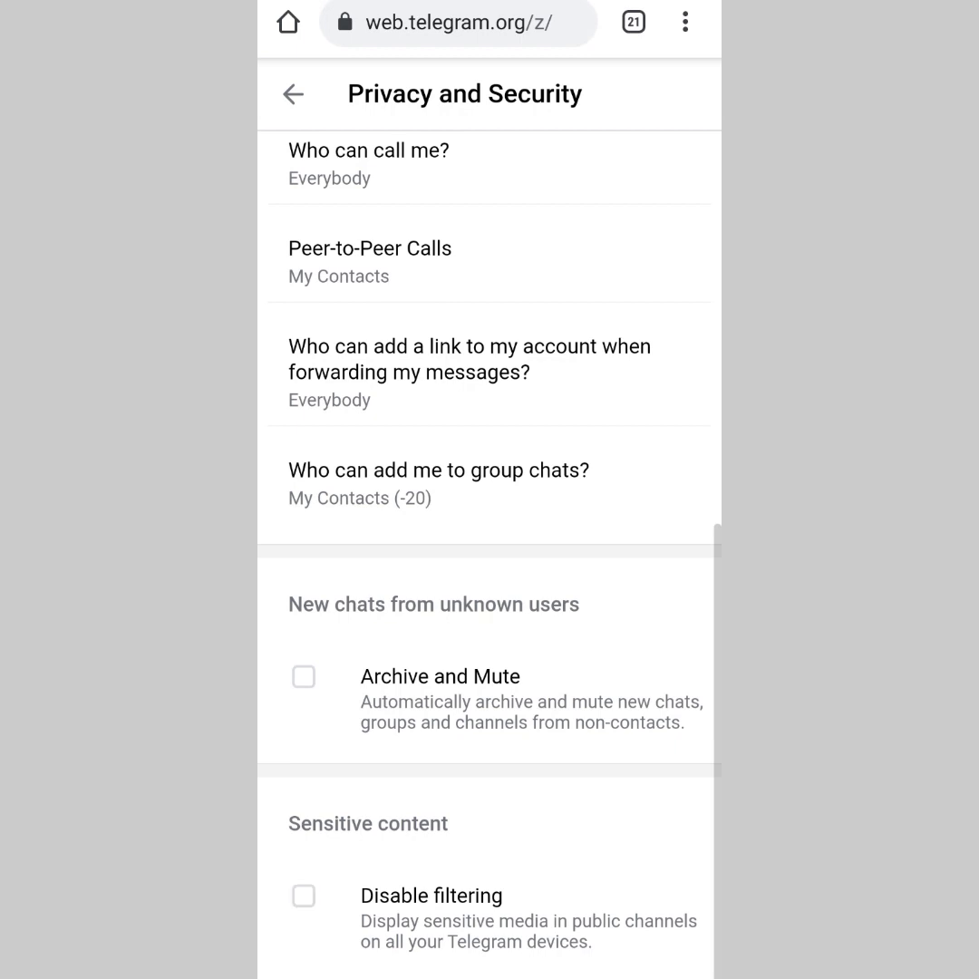
click(304, 896)
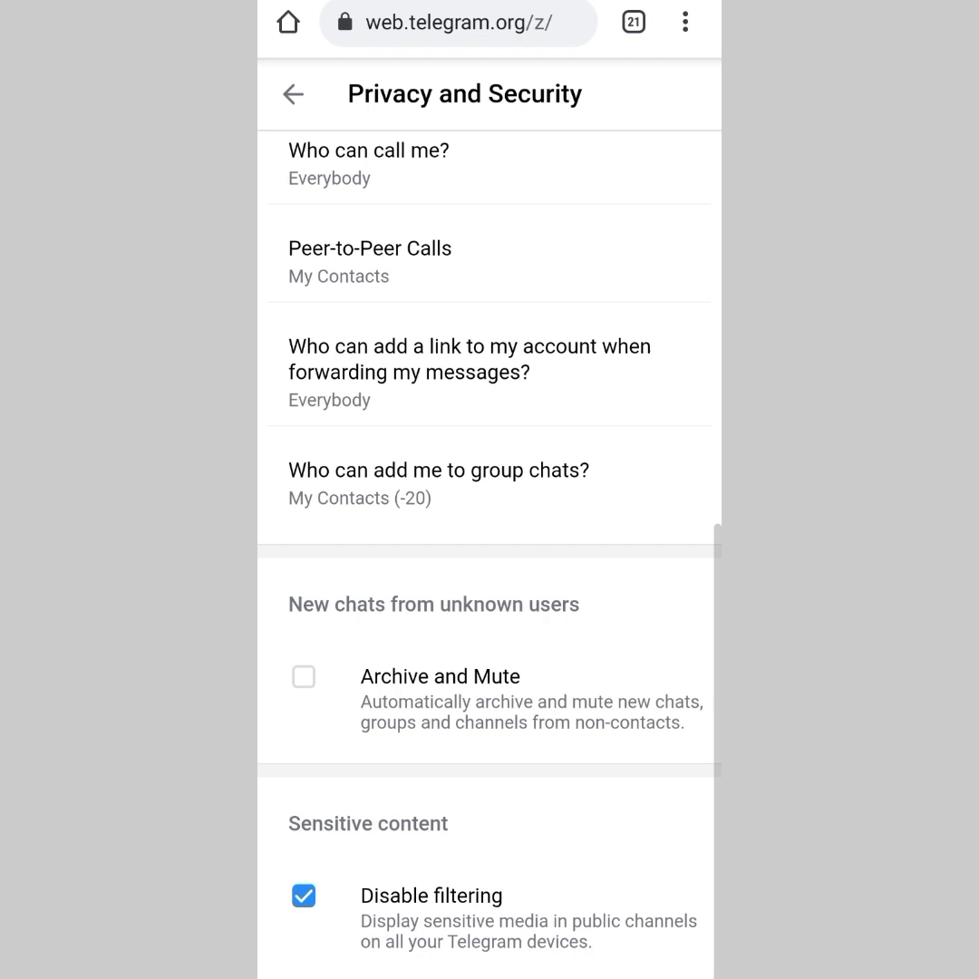